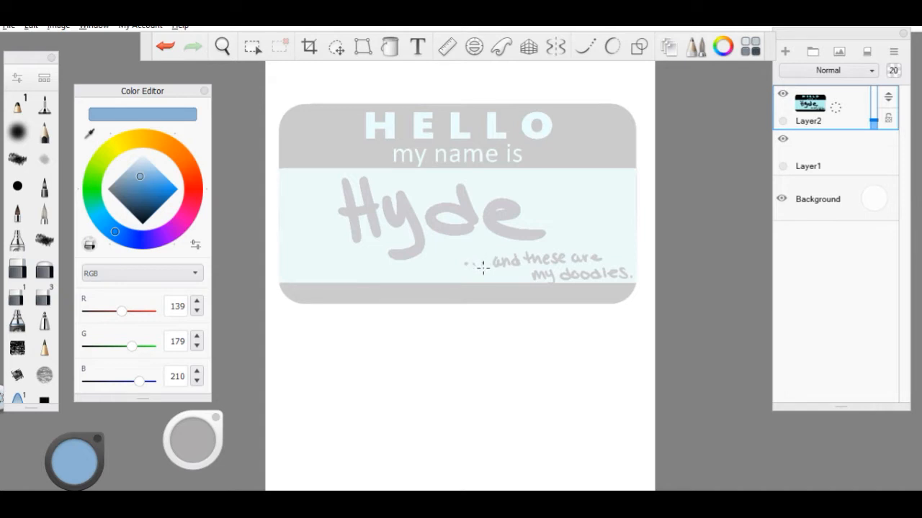
mouse_move(482, 266)
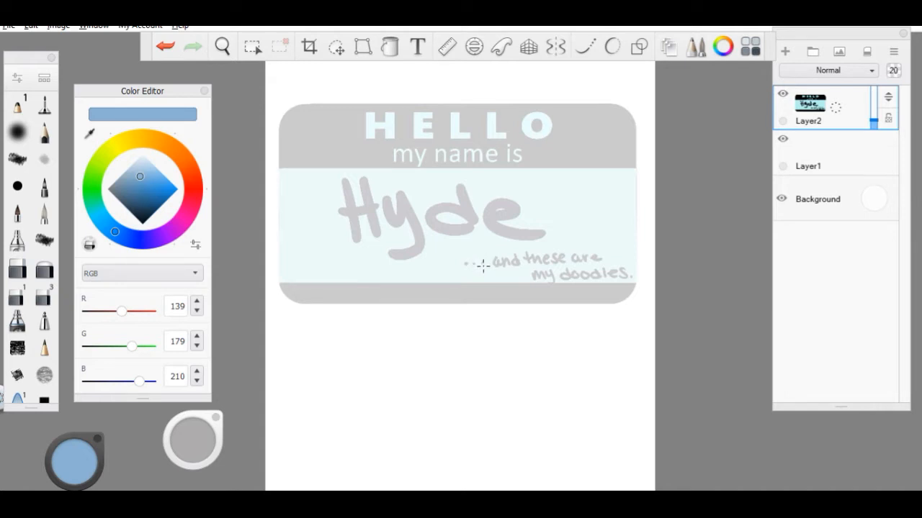
mouse_move(63, 49)
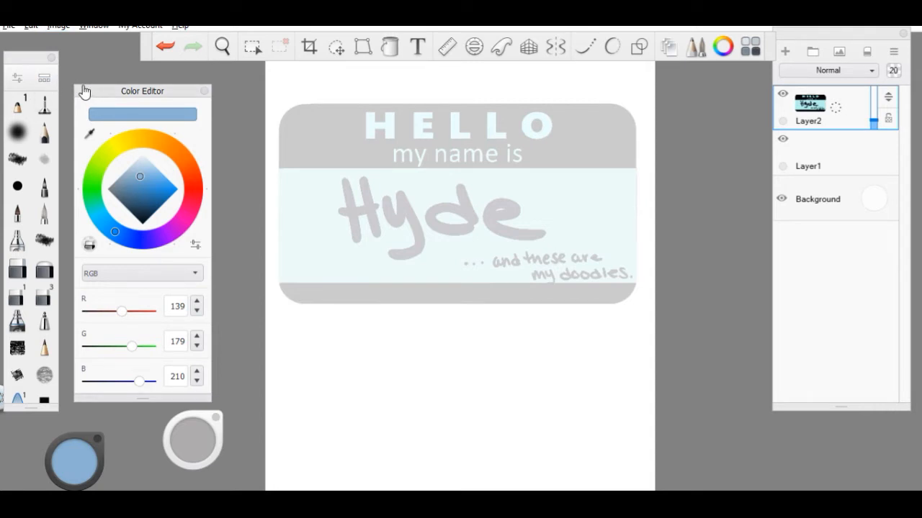
Step: Show the brush library and scroll down through its sets to the To Export set
click(45, 78)
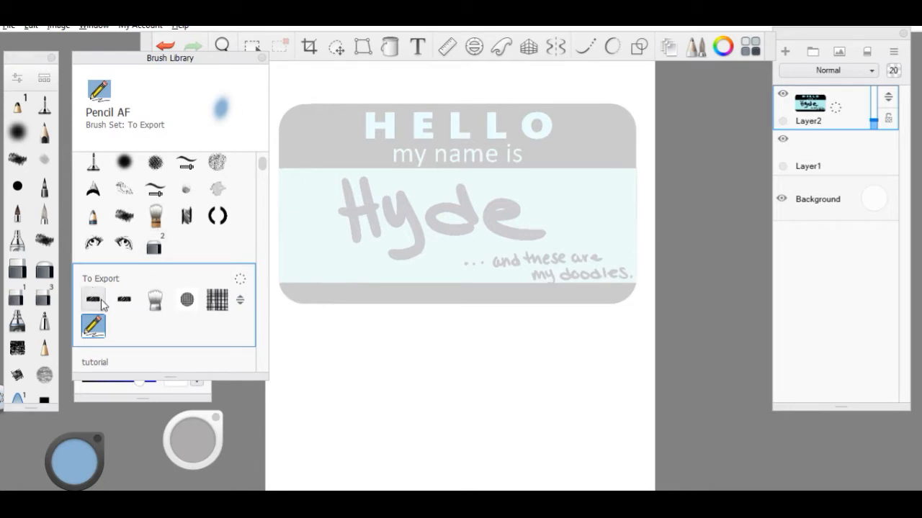
mouse_move(122, 298)
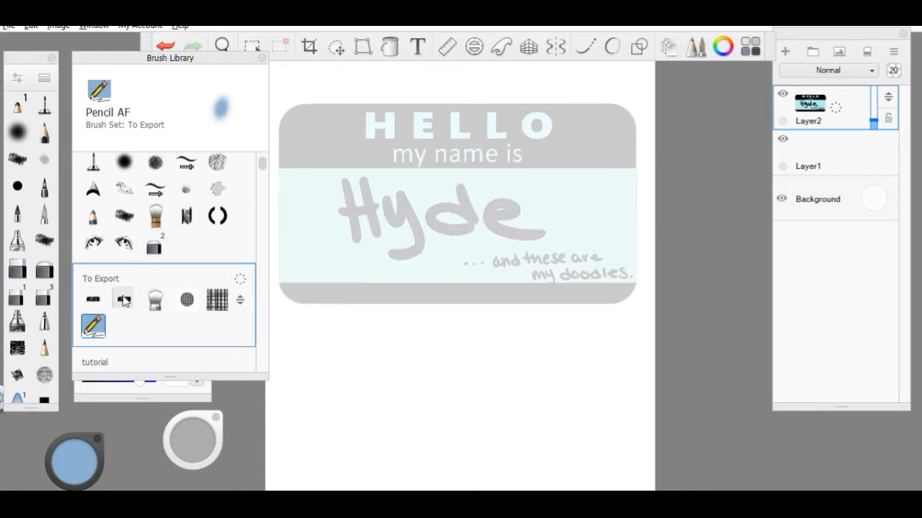
scroll(down, 3)
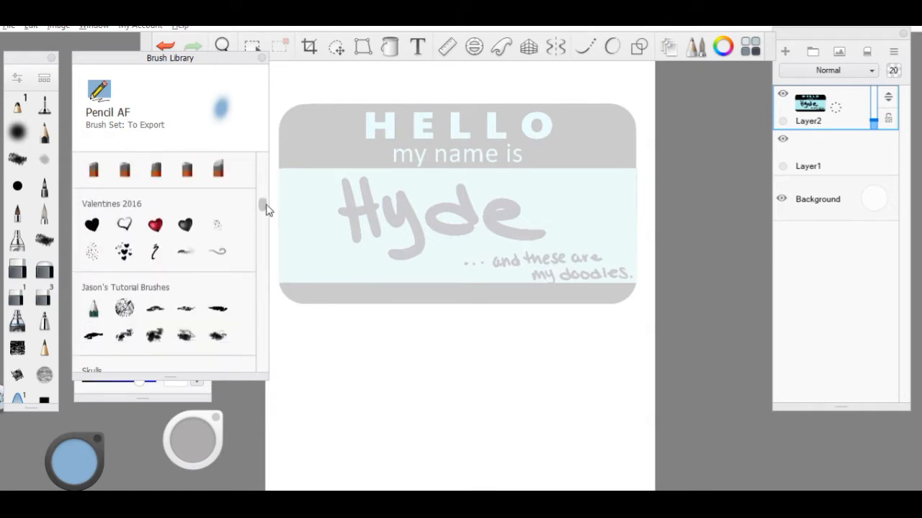
scroll(down, 3)
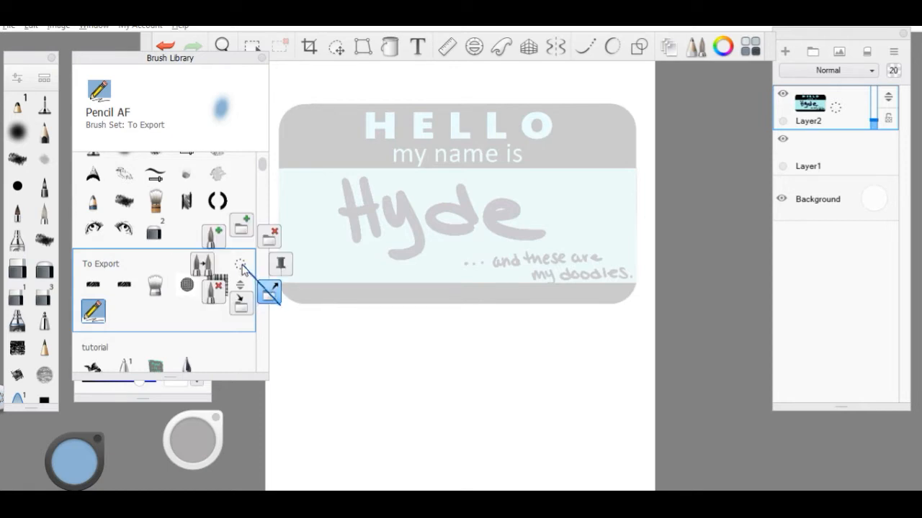
mouse_move(268, 291)
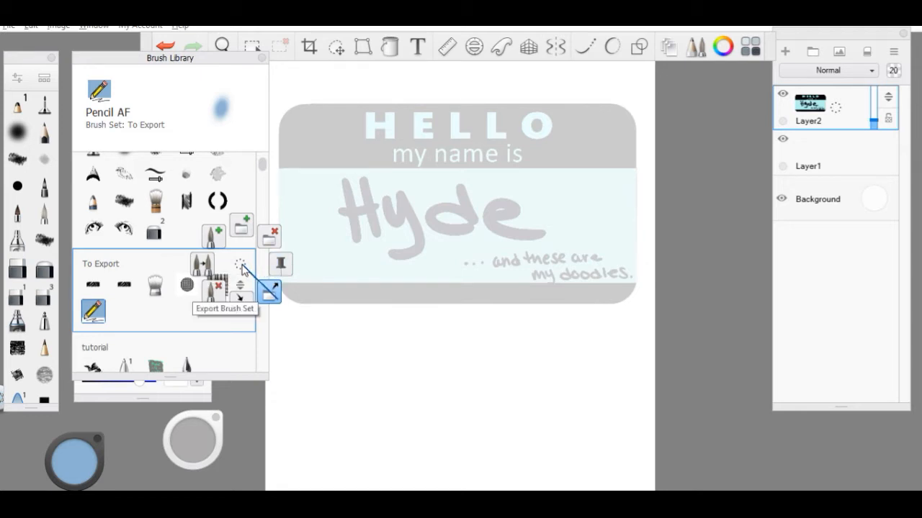
Step: Export the To Export set to Downloads as Export Tutorial Brush Set, confirming the replace
click(268, 291)
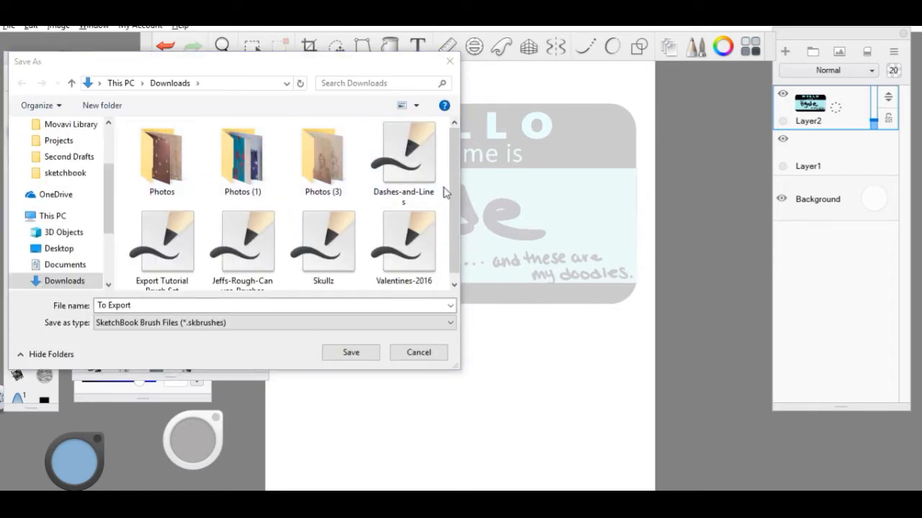
click(403, 242)
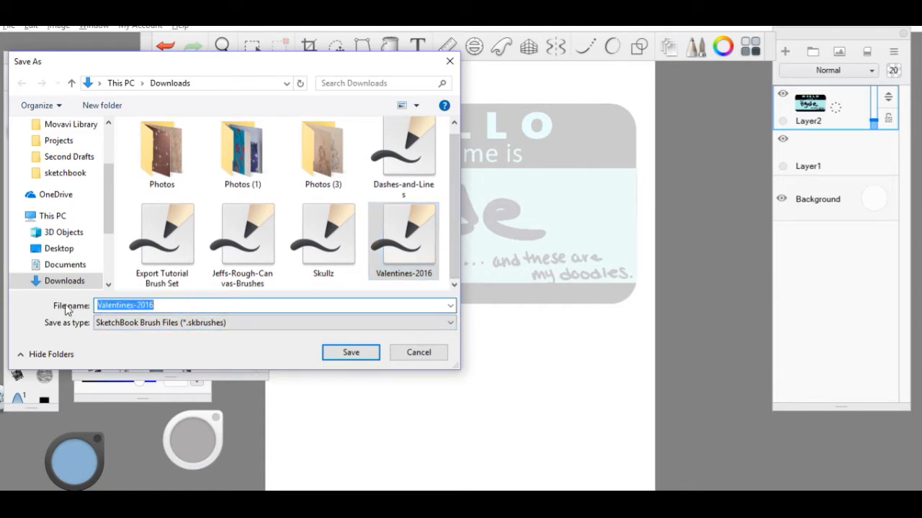
click(162, 233)
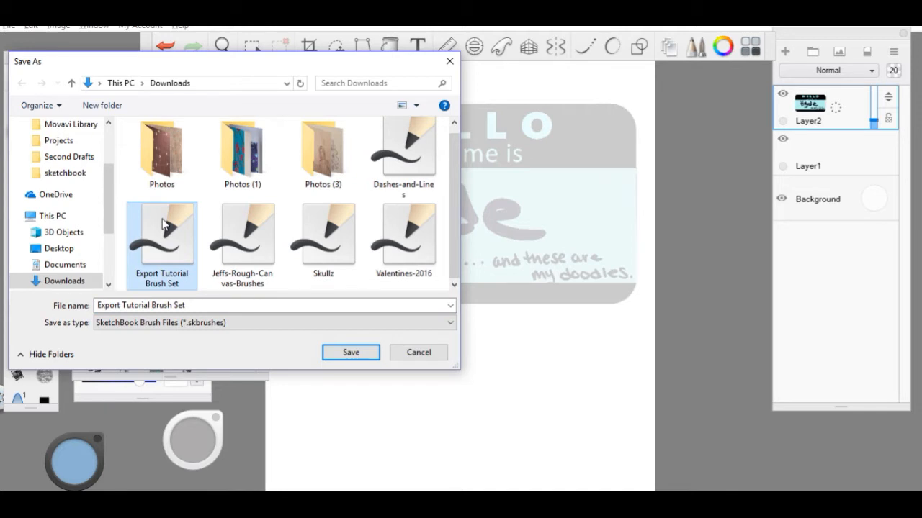
click(350, 352)
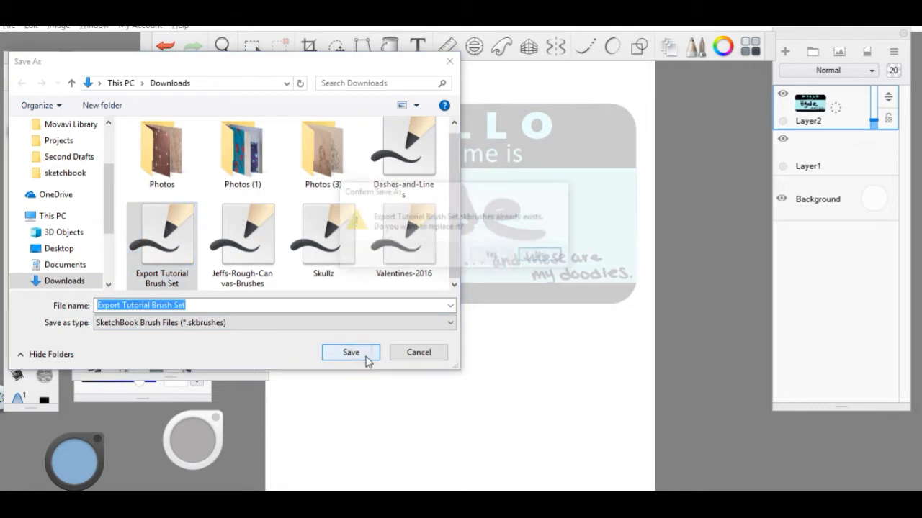
click(350, 351)
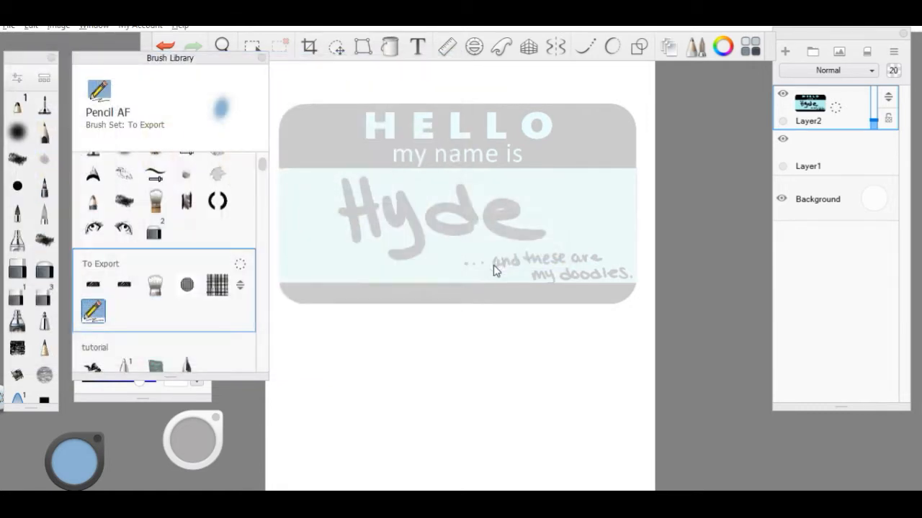
mouse_move(288, 279)
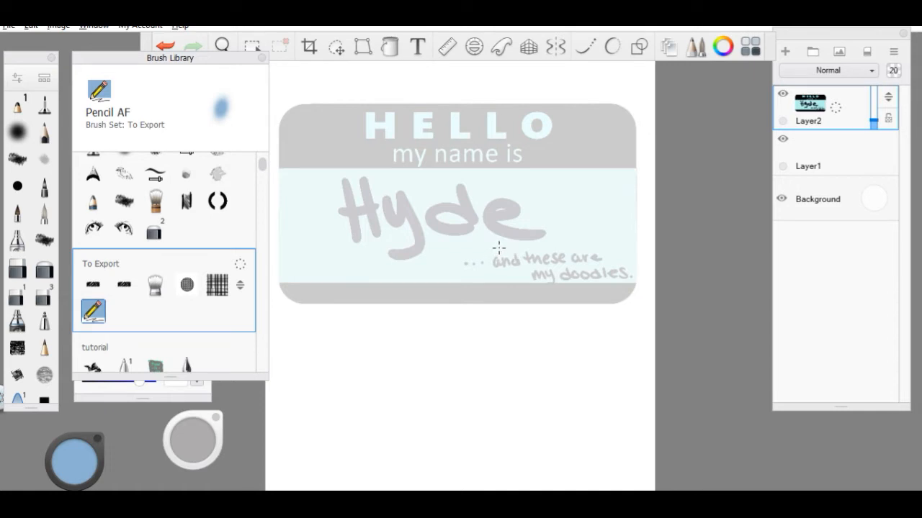
mouse_move(369, 230)
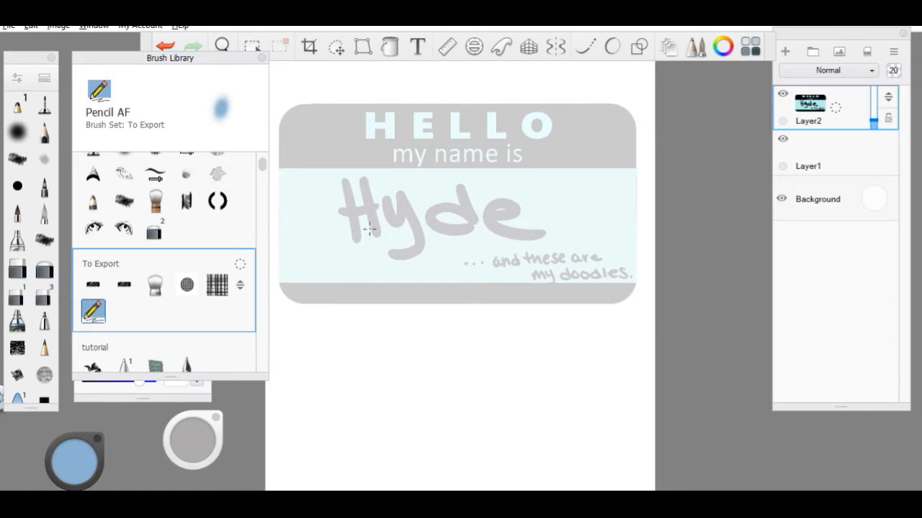
mouse_move(434, 202)
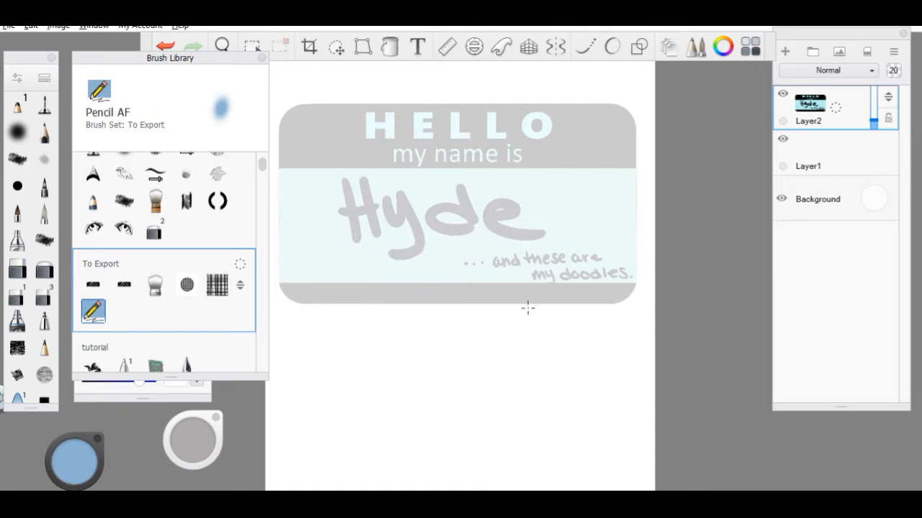
mouse_move(524, 303)
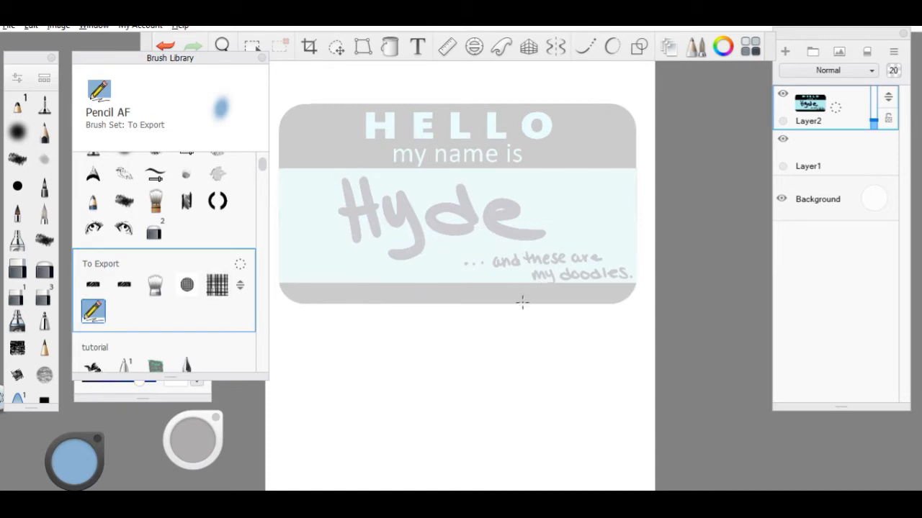
mouse_move(515, 337)
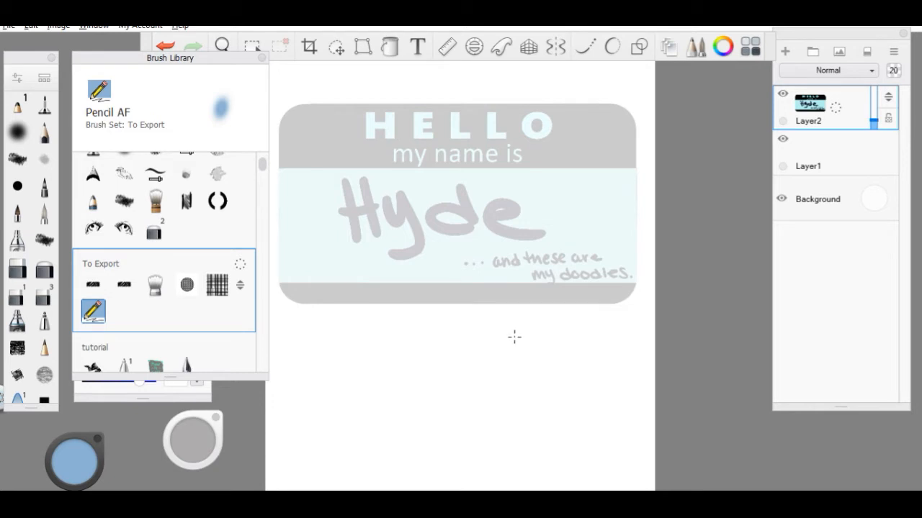
mouse_move(514, 344)
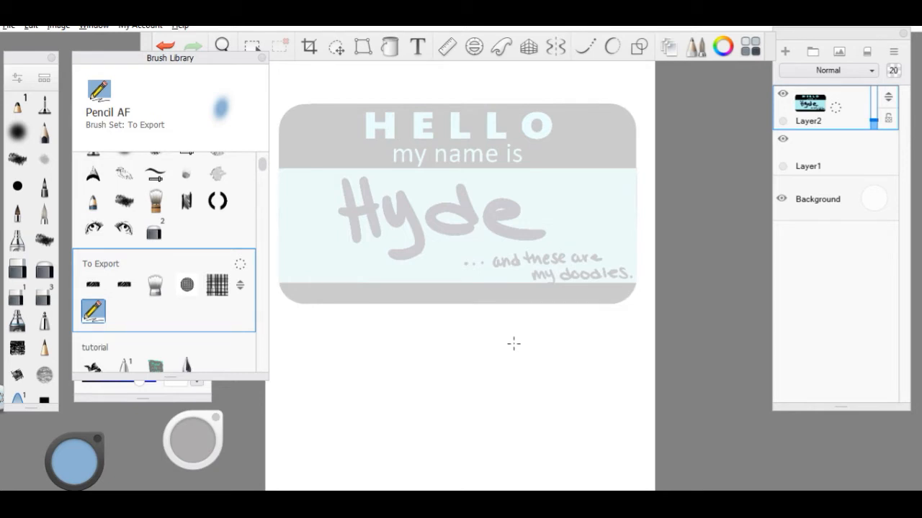
mouse_move(514, 392)
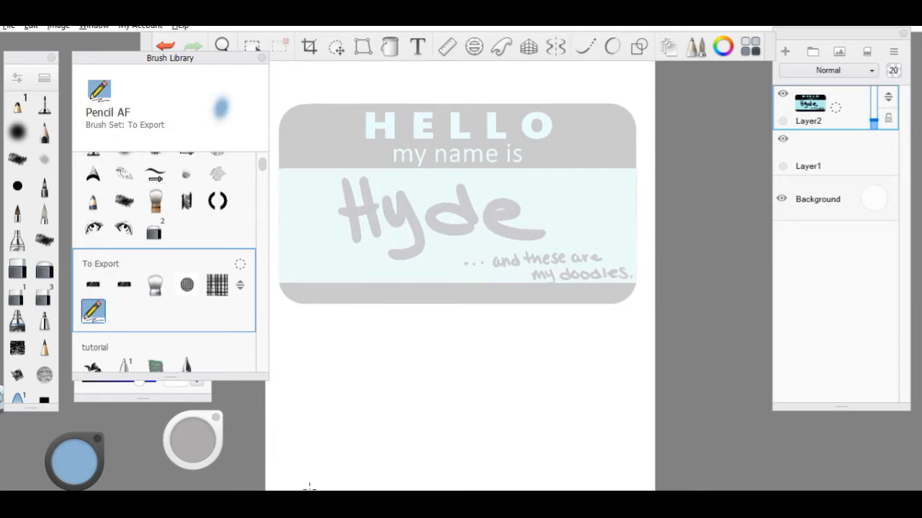
mouse_move(453, 178)
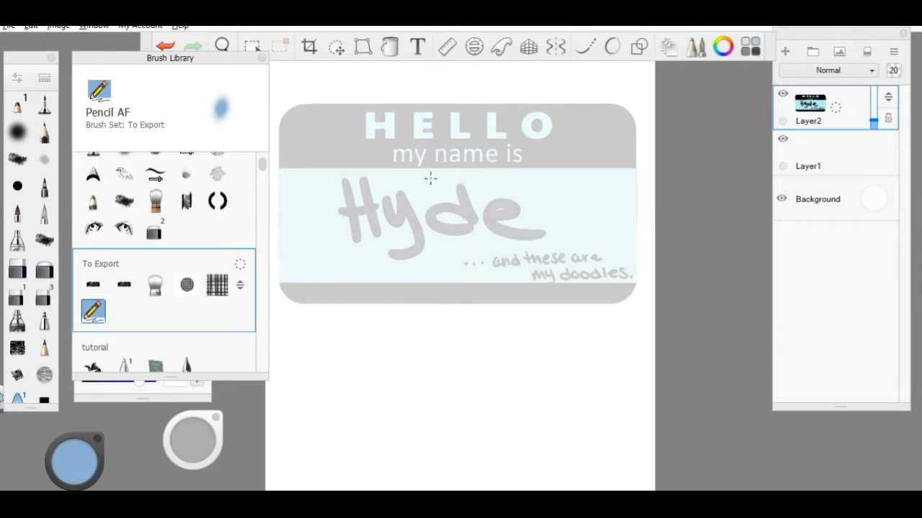
mouse_move(445, 255)
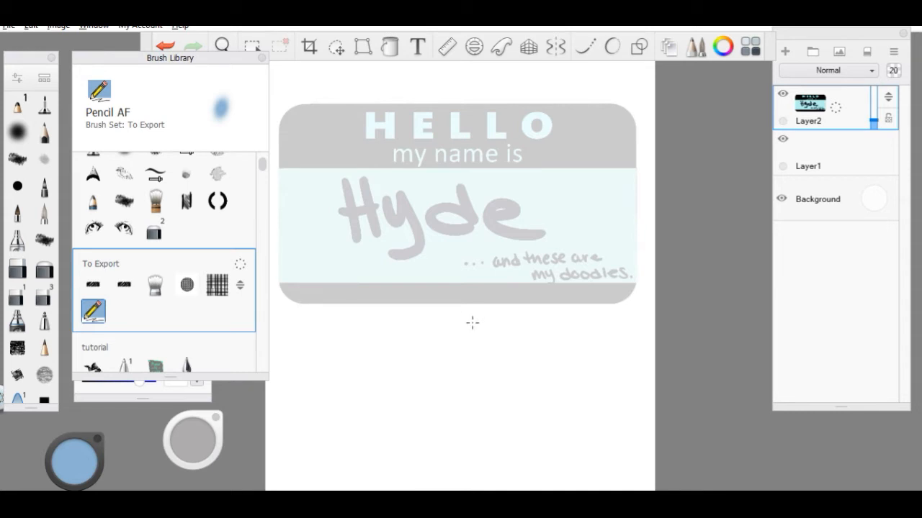
mouse_move(587, 288)
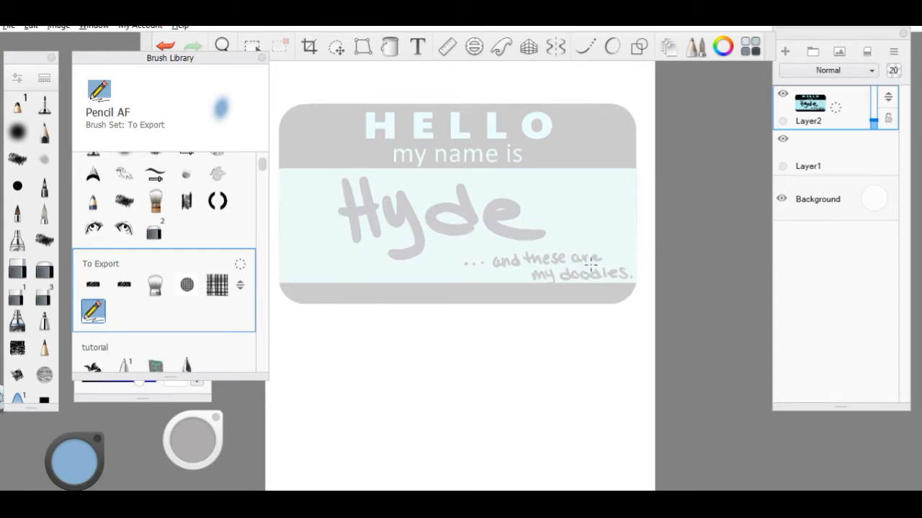
mouse_move(454, 128)
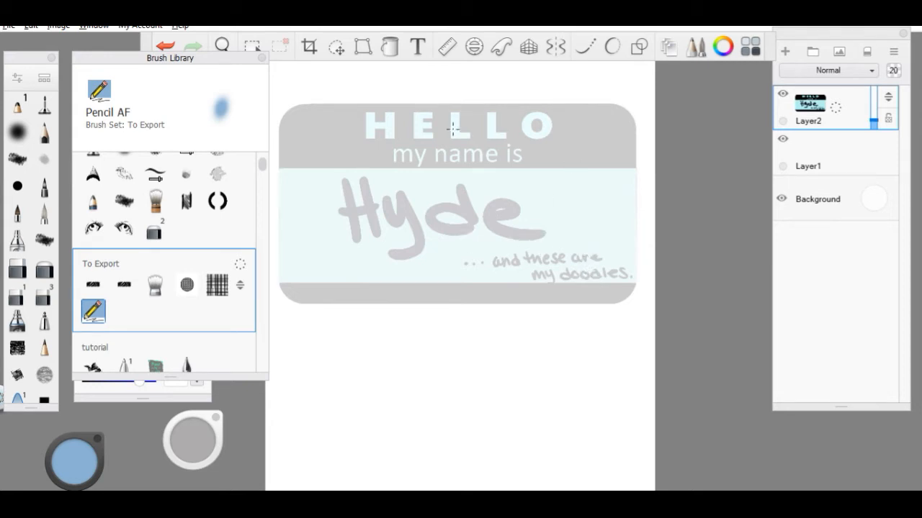
mouse_move(484, 227)
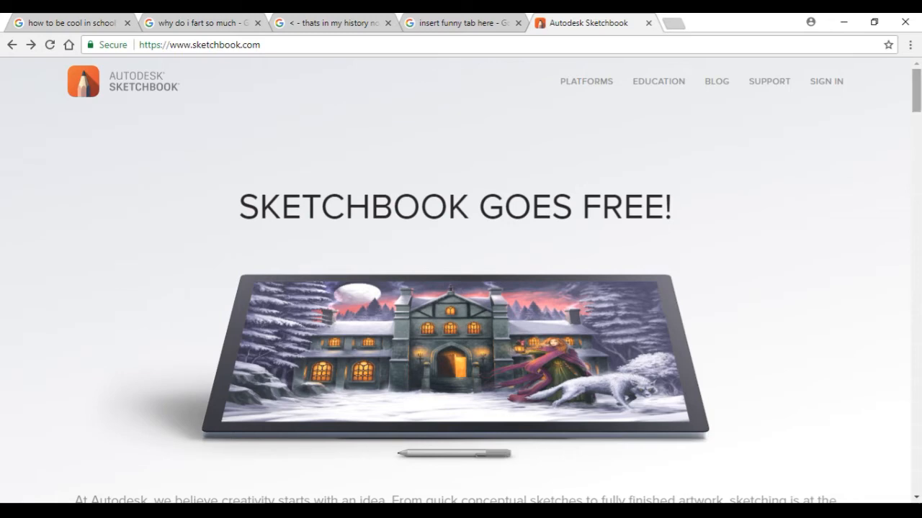
Step: Go to the SketchBook blog and enter its Free Brushes category
scroll(down, 3)
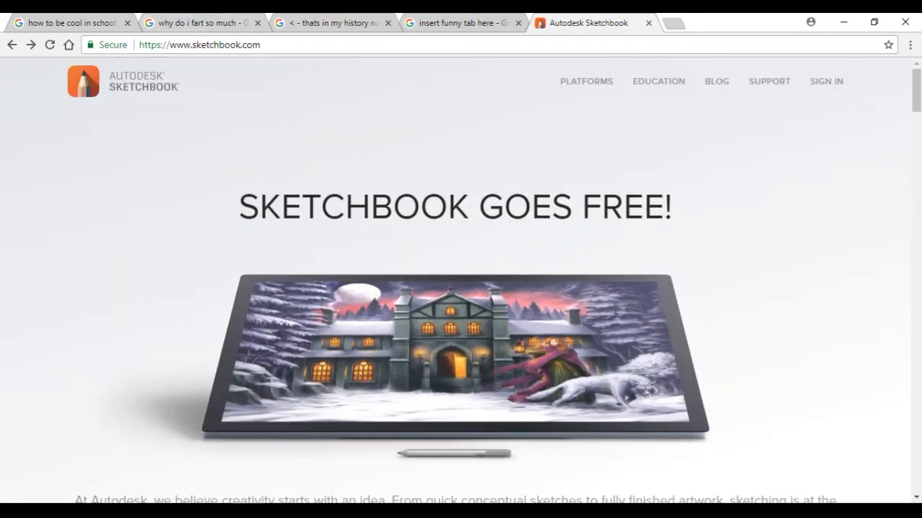
click(716, 80)
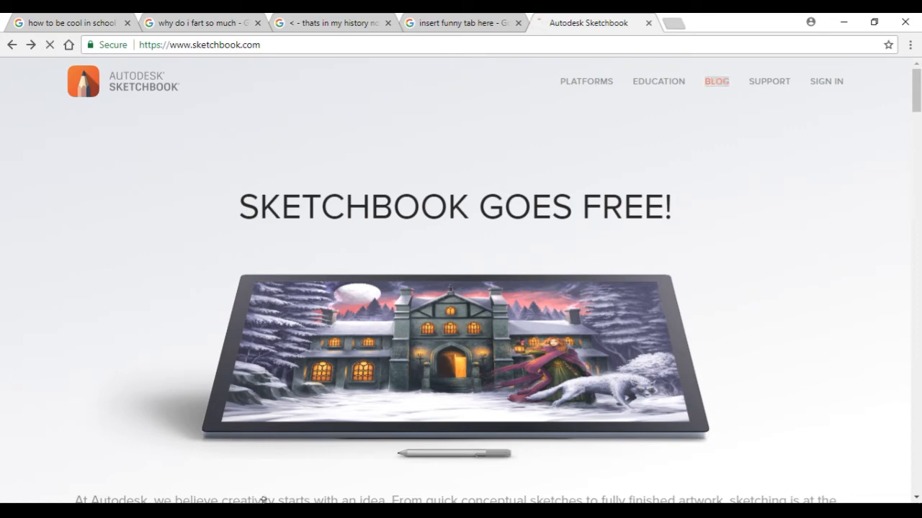
click(715, 80)
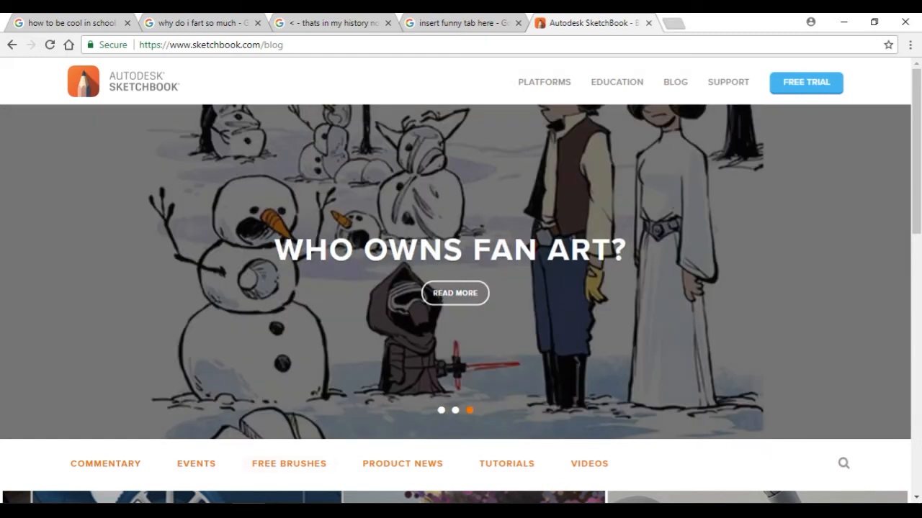
click(288, 464)
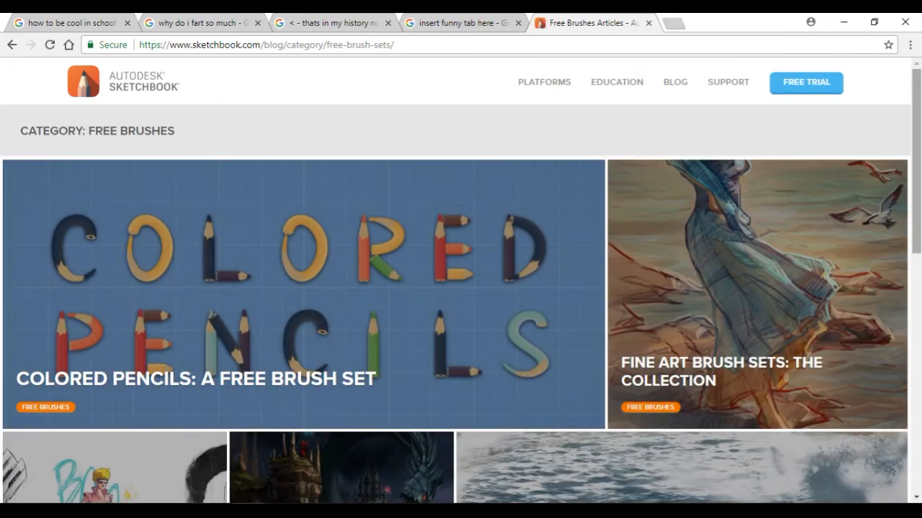
Step: Scroll through the Free Brushes article list looking for the brush set collection
scroll(down, 3)
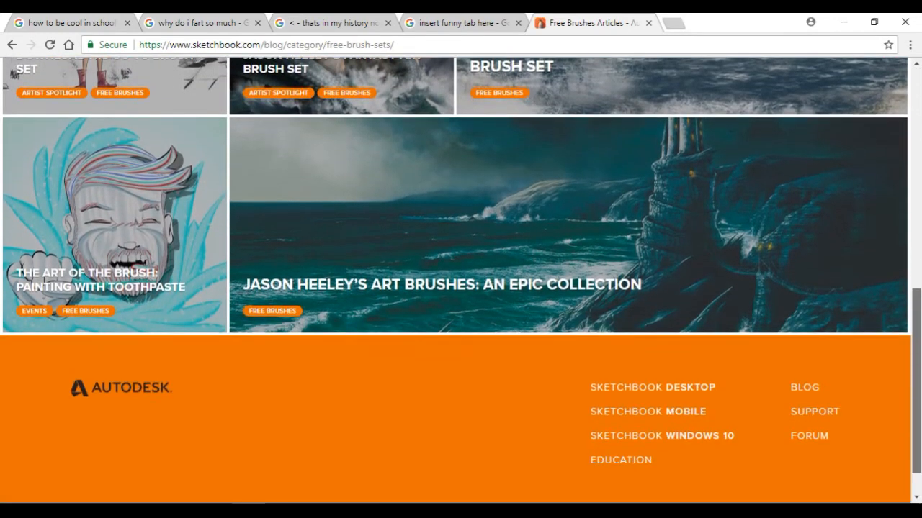
scroll(up, 3)
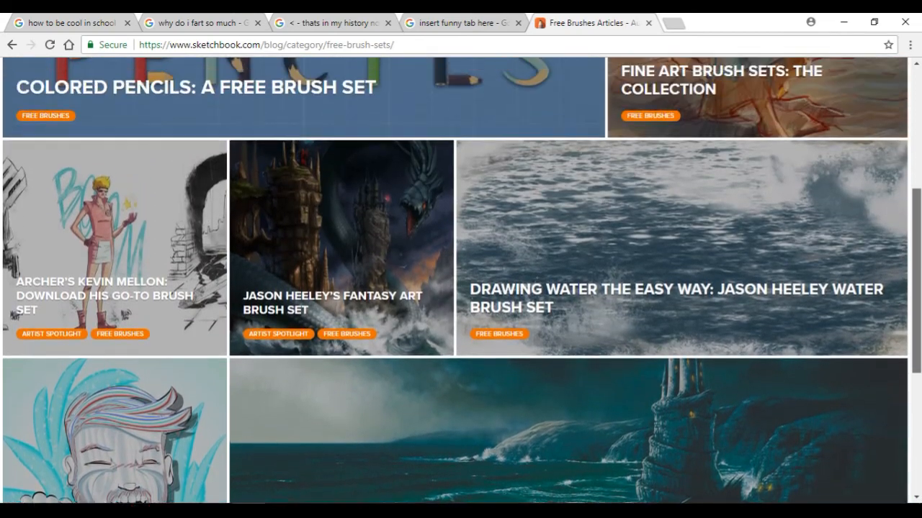
scroll(up, 3)
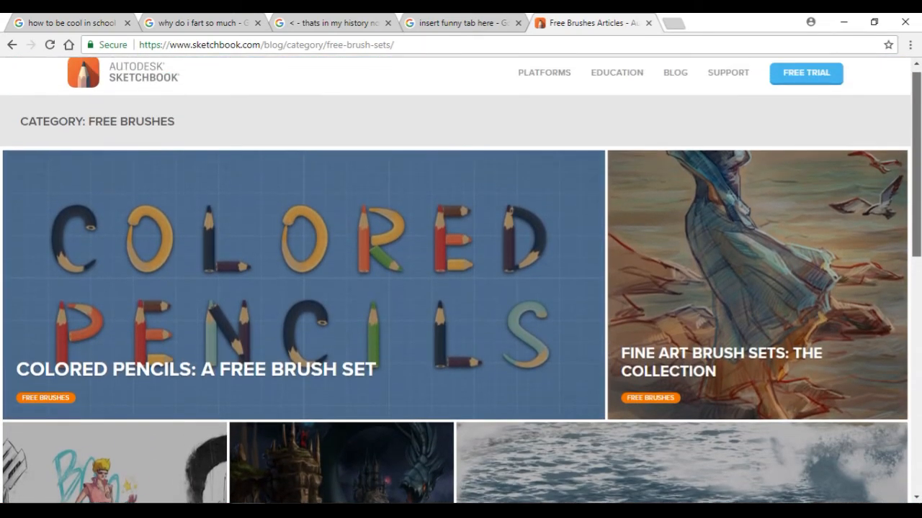
scroll(down, 3)
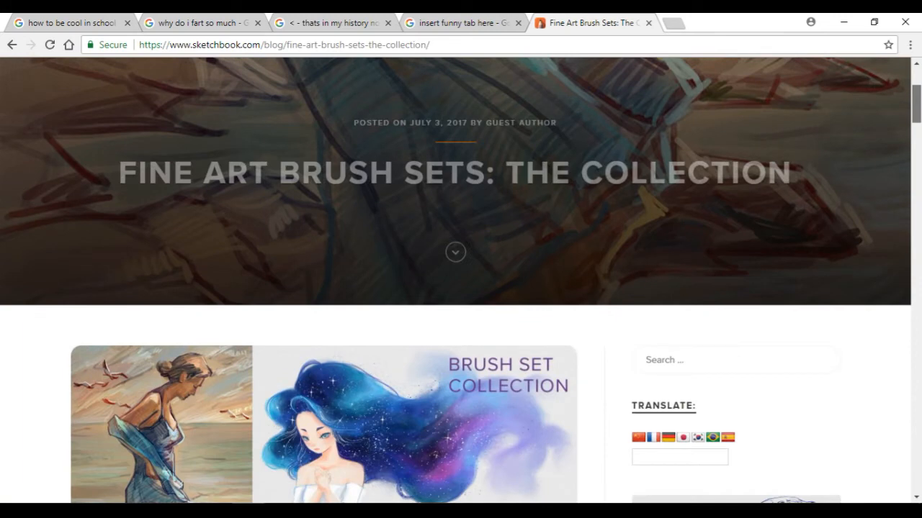
Step: Scroll the Fine Art Brush Sets article and download Inktober.skbrushes from its Ink Brush Set link
scroll(down, 3)
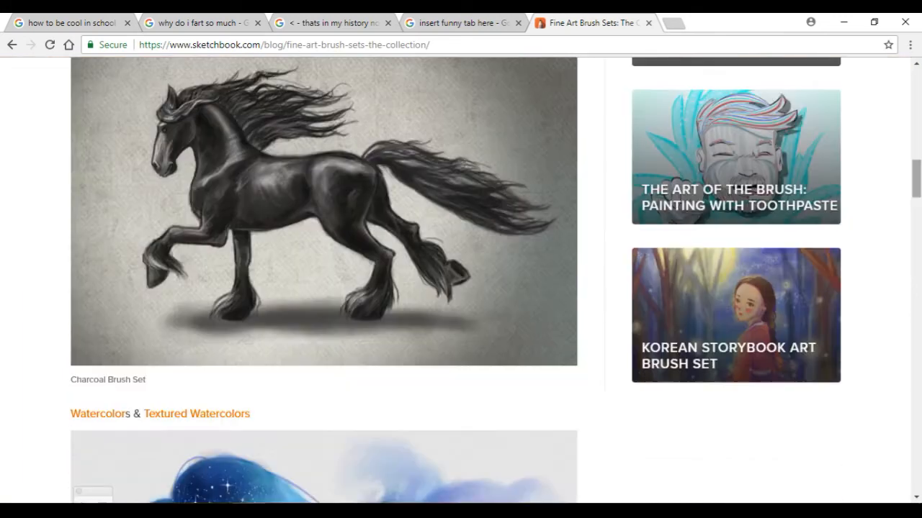
scroll(down, 3)
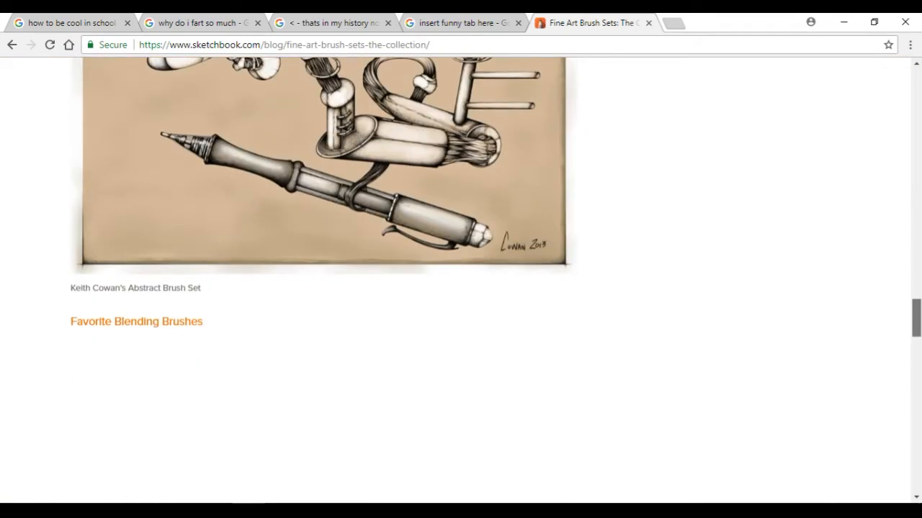
scroll(up, 3)
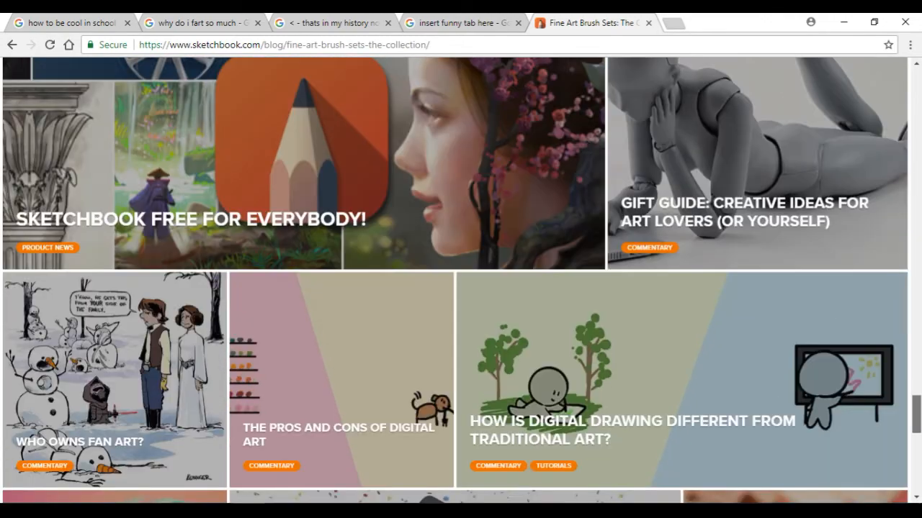
scroll(down, 3)
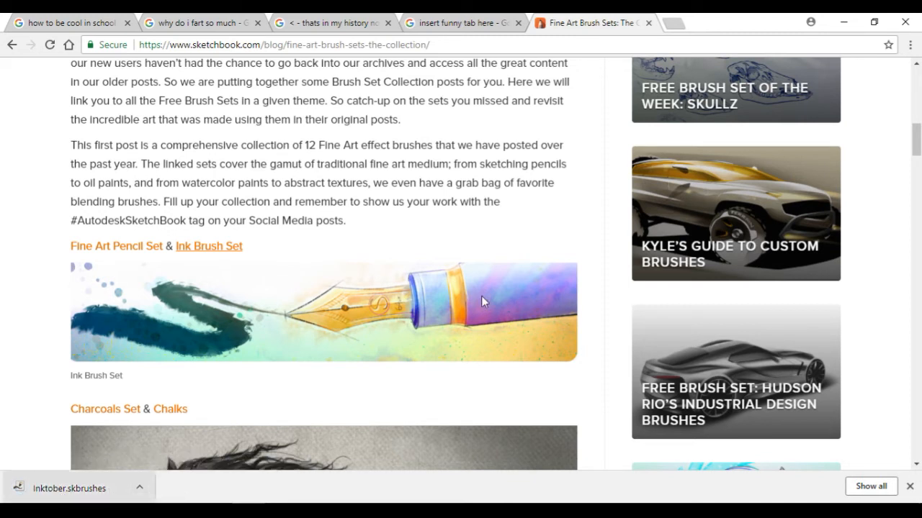
click(69, 488)
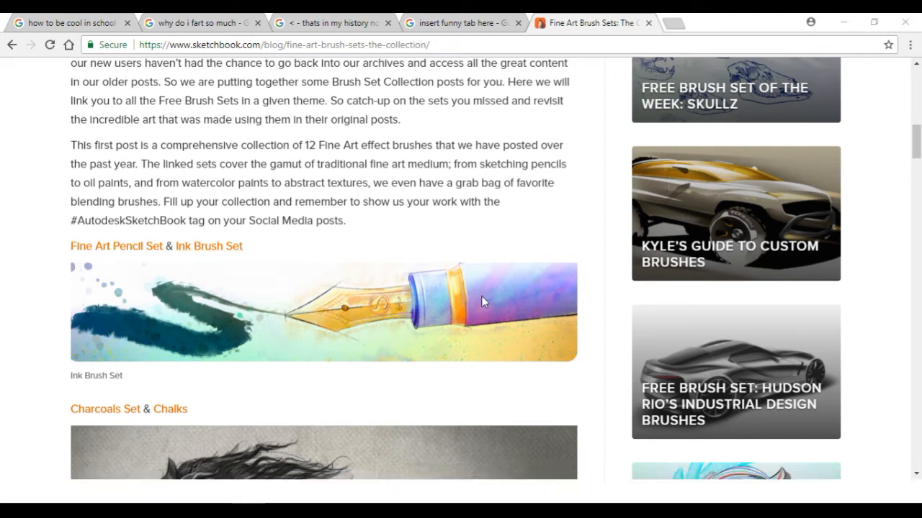
scroll(down, 3)
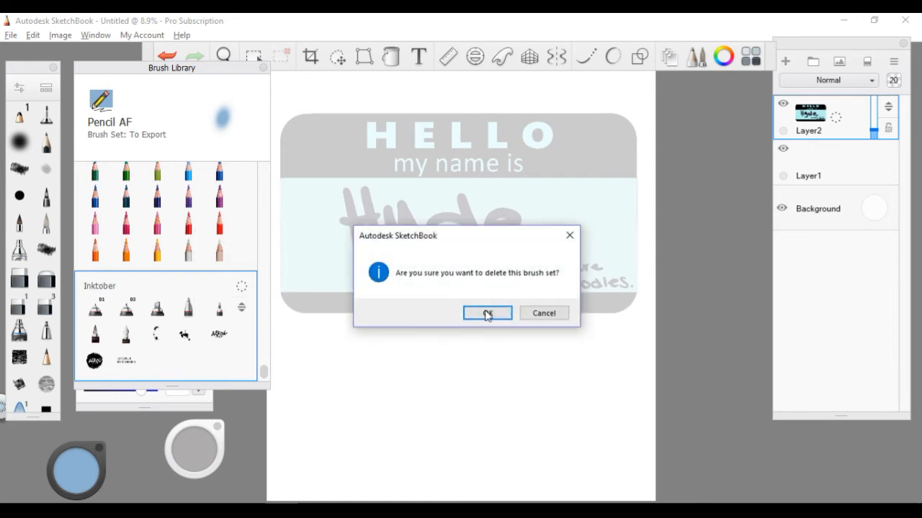
Step: Confirm deleting the existing Inktober set from the brush library
click(487, 313)
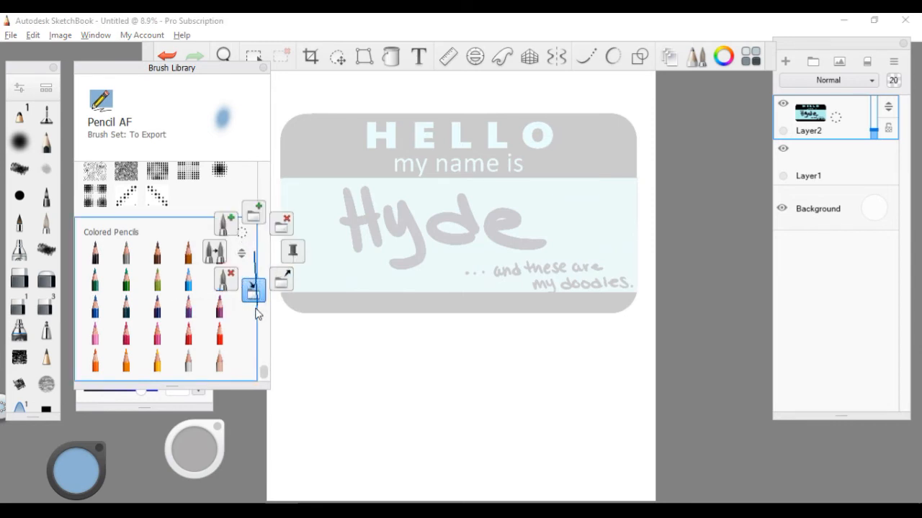
mouse_move(253, 288)
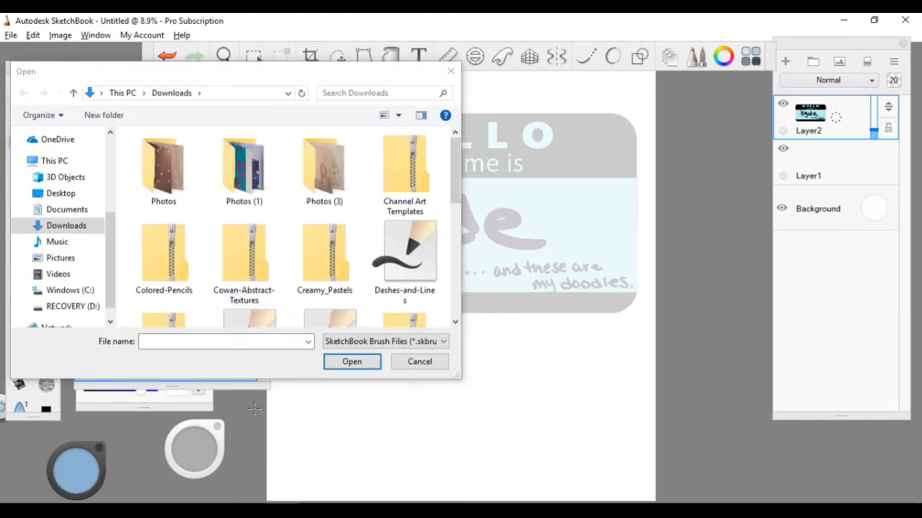
Step: Import Inktober.skbrushes from Downloads into the brush library
click(243, 252)
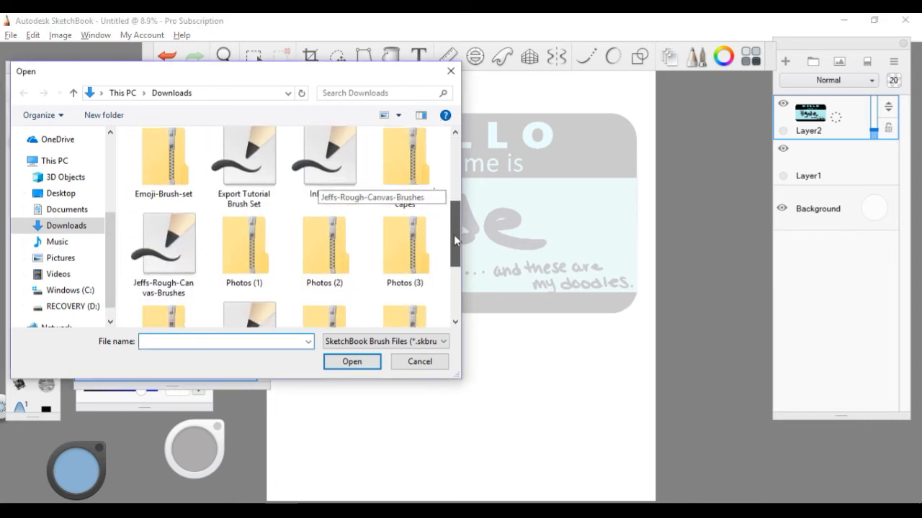
scroll(down, 3)
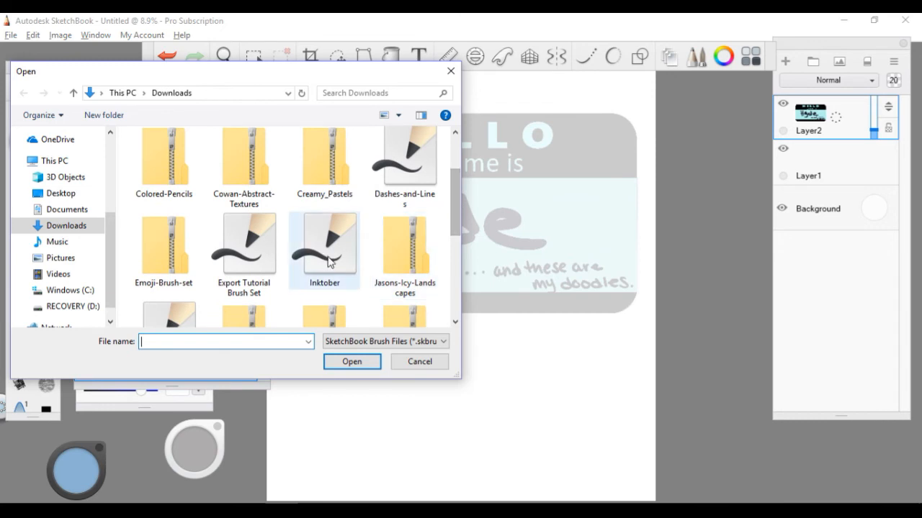
click(323, 250)
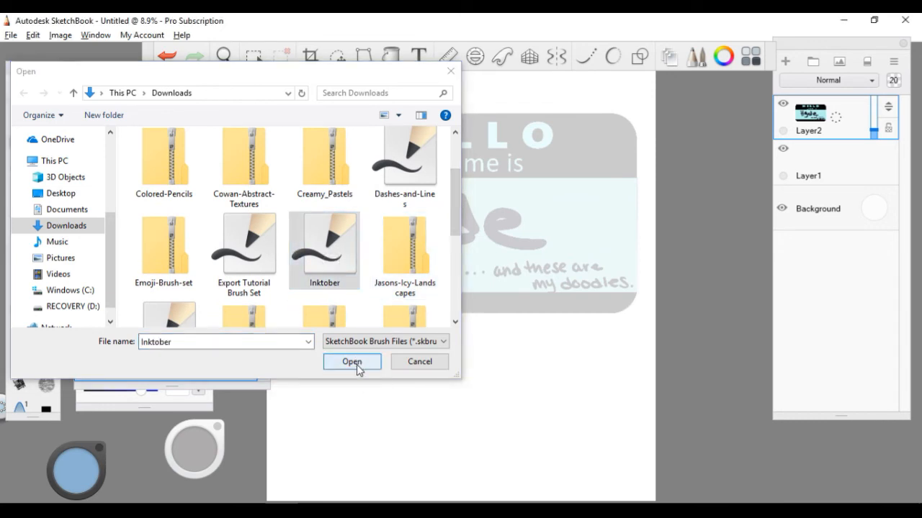
click(352, 361)
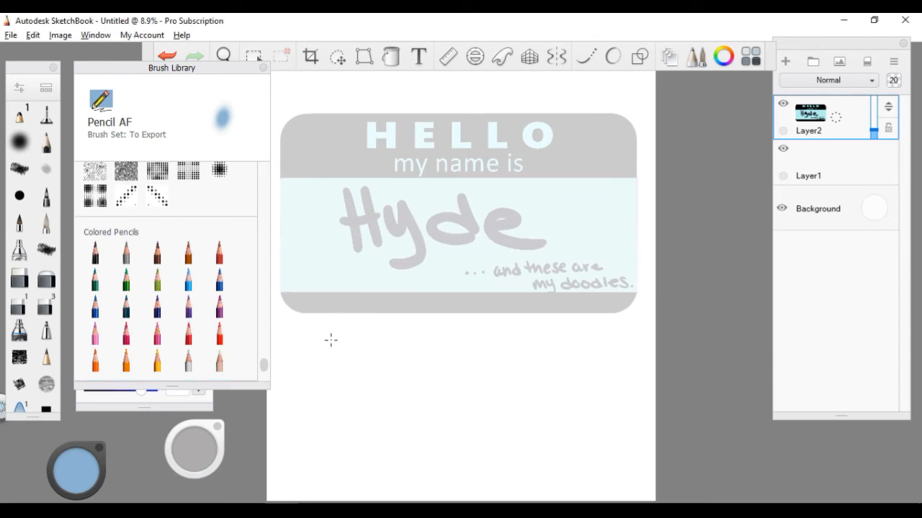
mouse_move(267, 372)
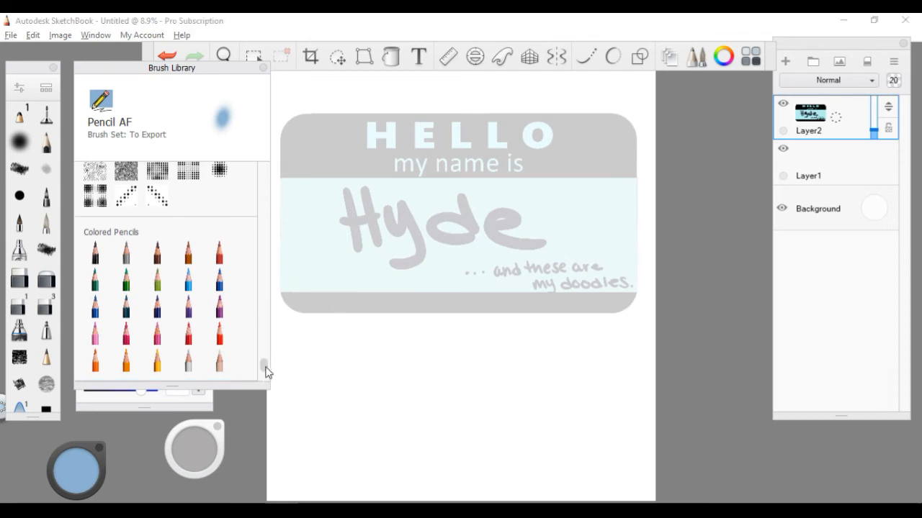
Step: Scroll to the imported Inktober set and select its first brush, Micron 01
scroll(down, 3)
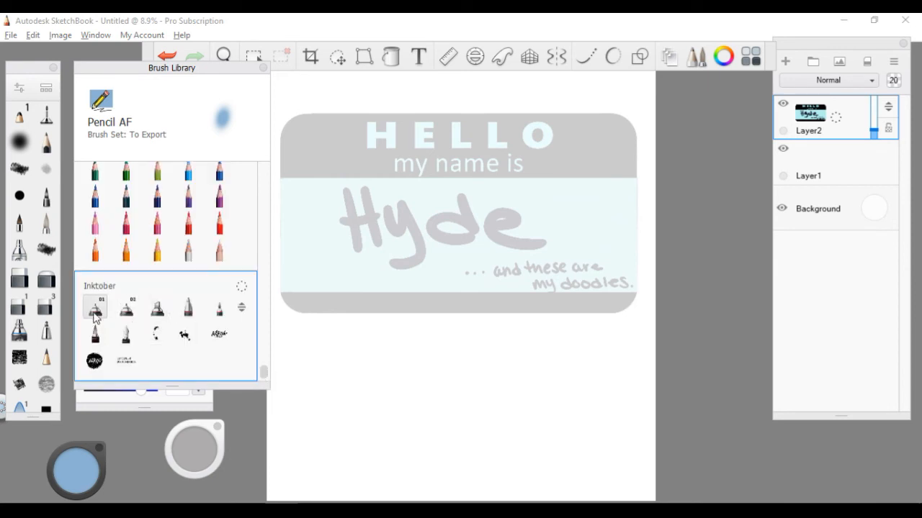
click(95, 308)
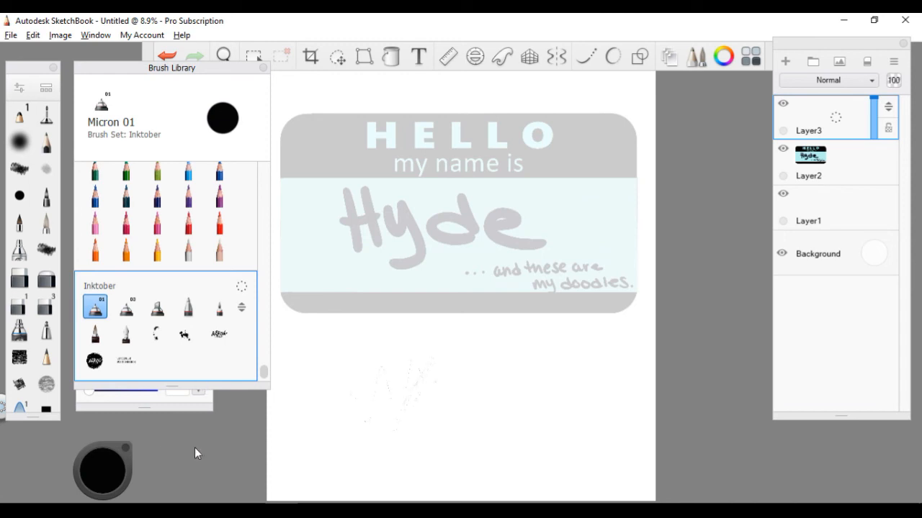
Step: Draw a Micron 01 squiggle, then try Chisel Tip, Ink Drip Fill and Do-It-Yourself, stamping the Inktober logo
drag(392, 363, 526, 372)
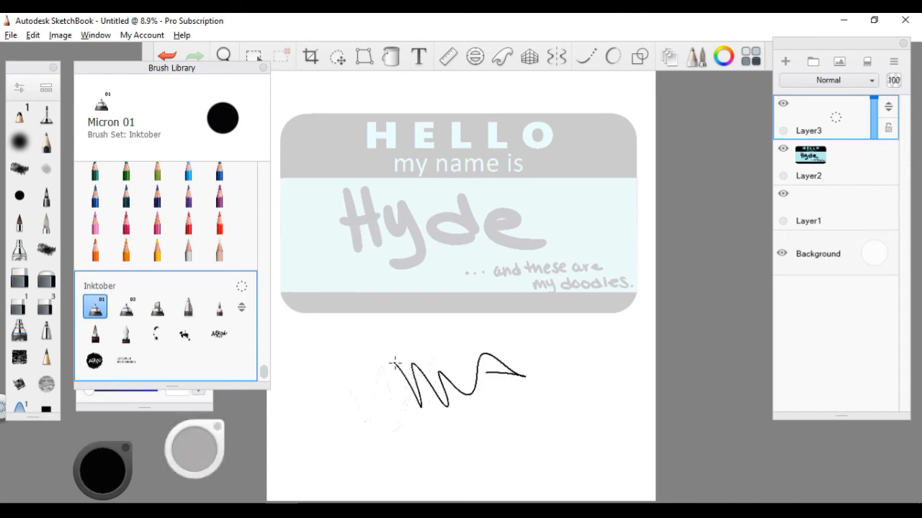
click(155, 305)
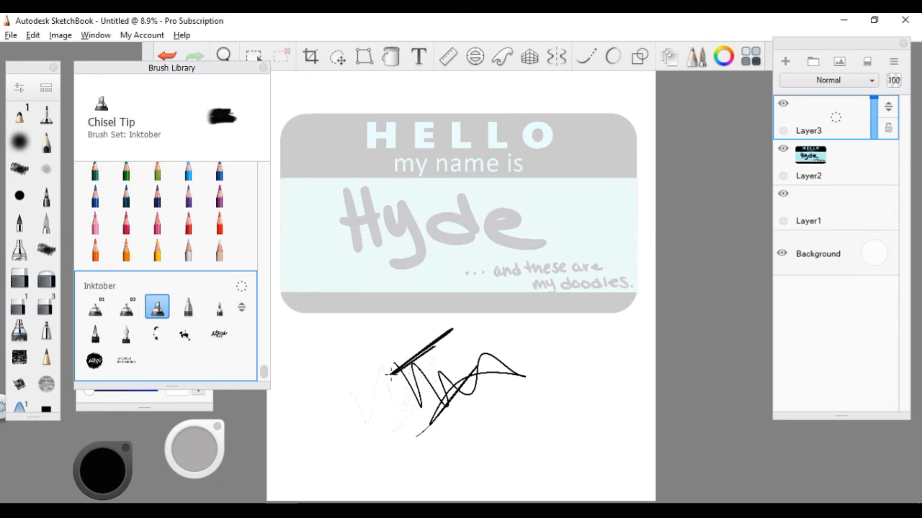
click(187, 332)
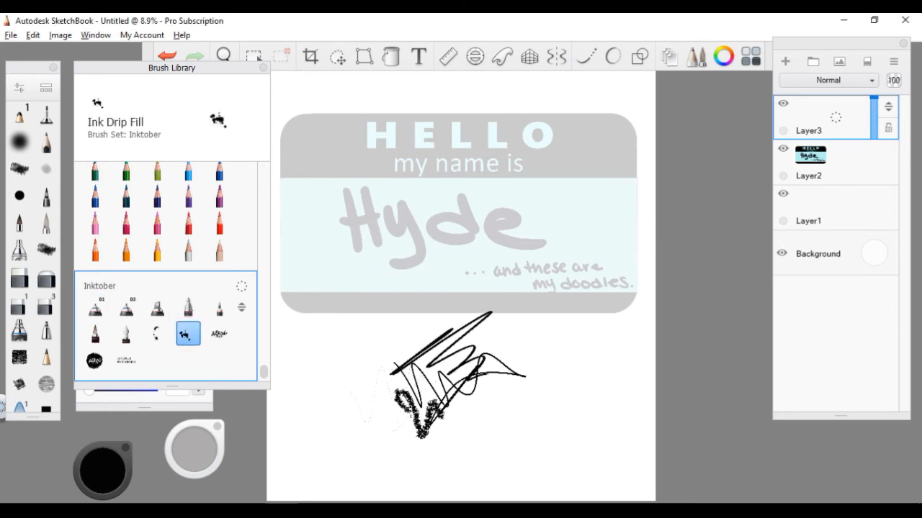
click(219, 334)
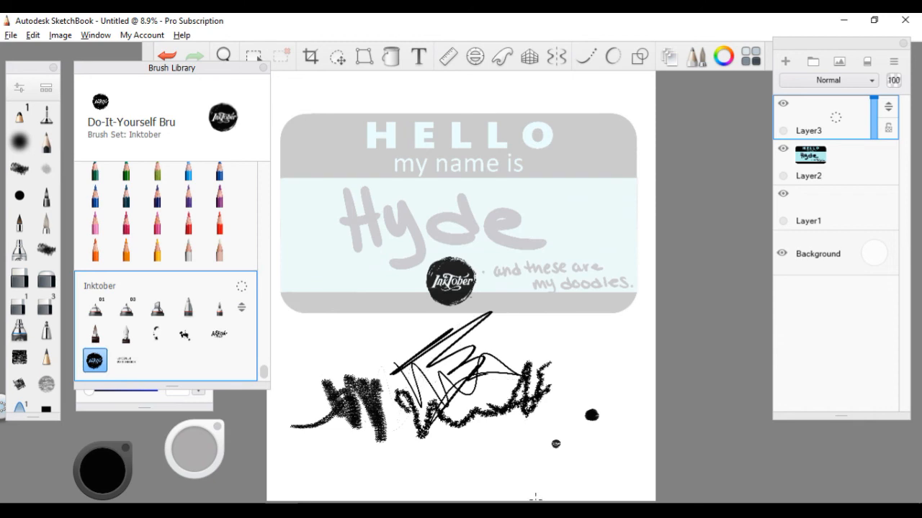
click(458, 421)
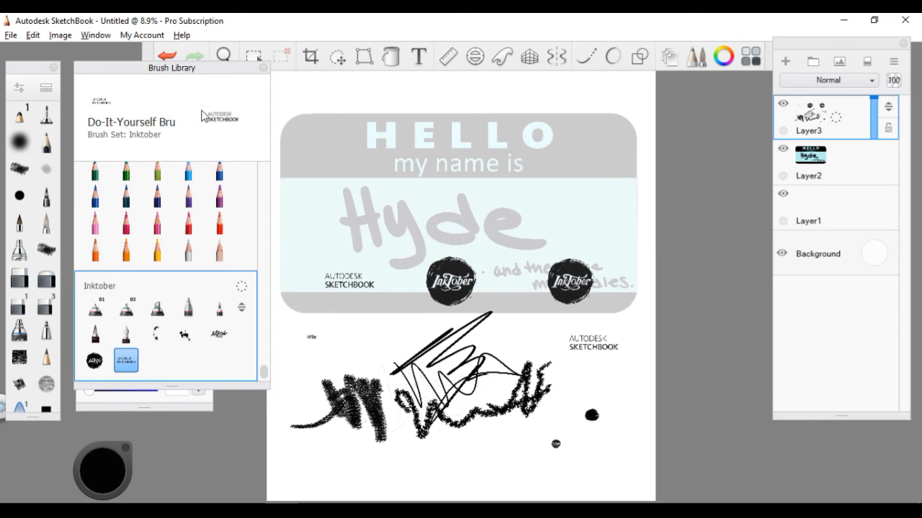
mouse_move(106, 96)
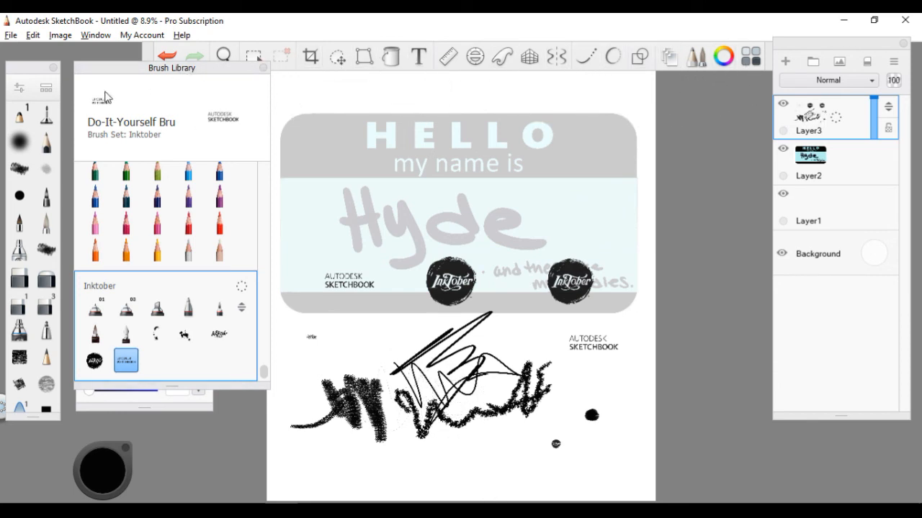